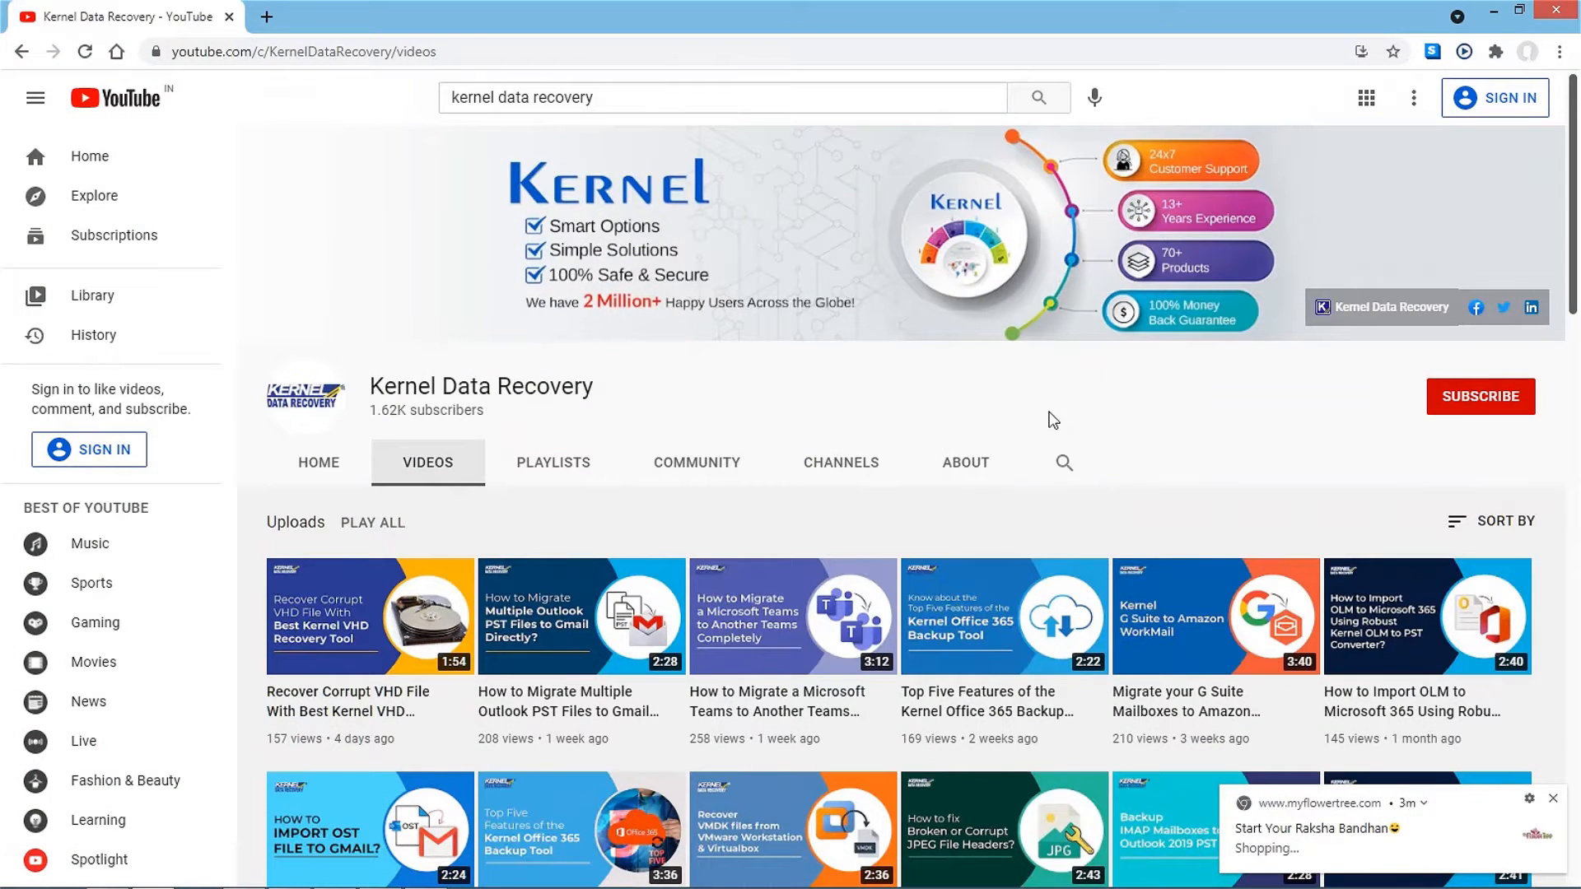
{"action": "mouse_move", "coordinate": [1480, 396]}
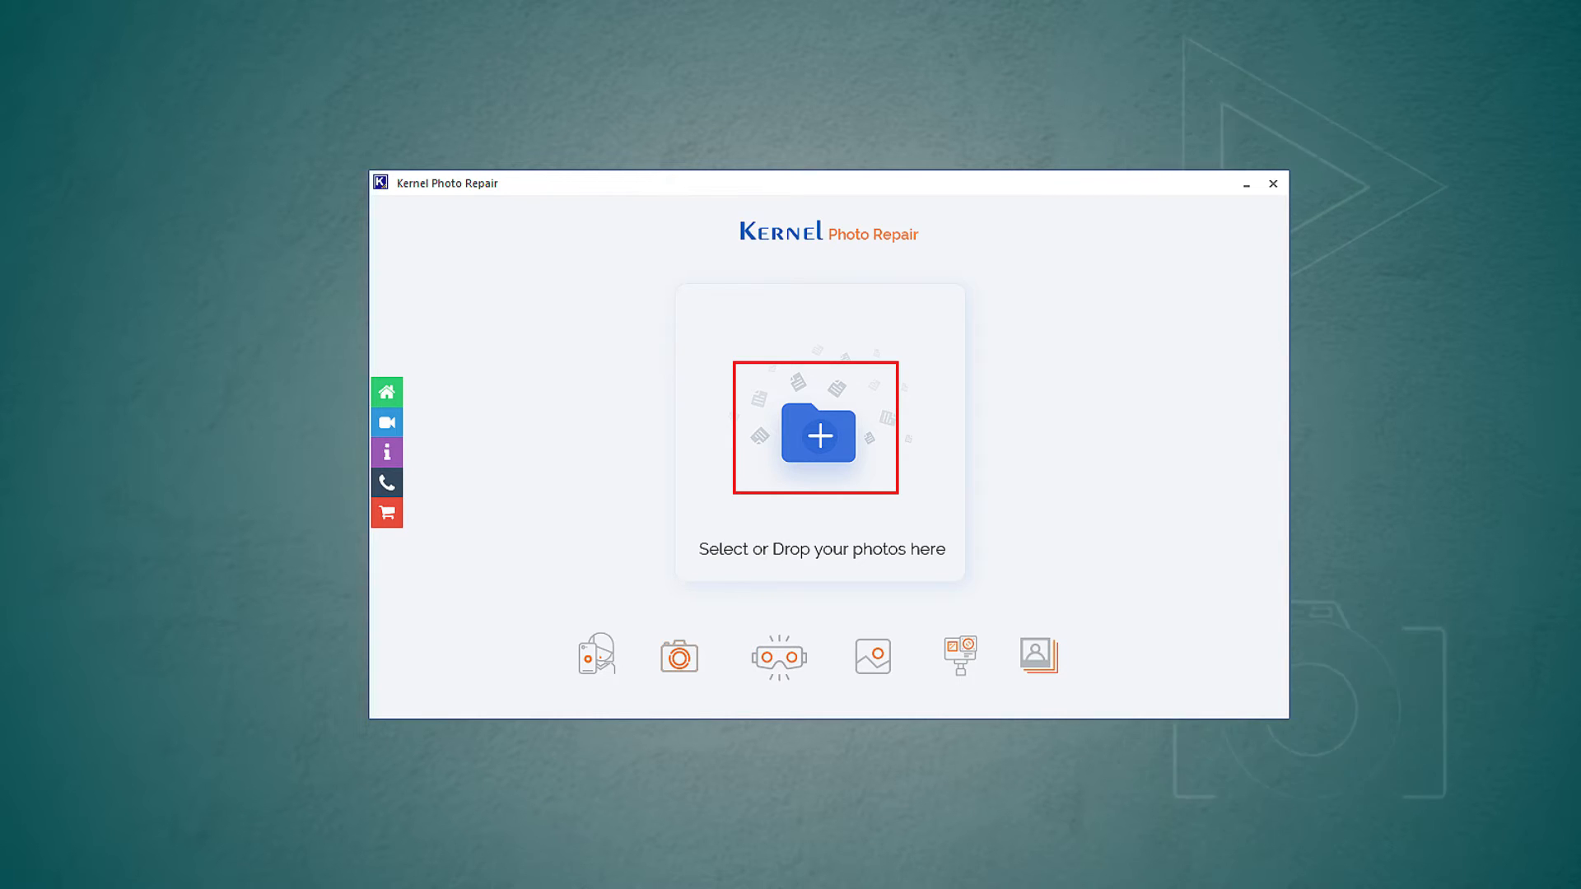
Step: Load the three corrupt Recover-corrupt-SD-card-data JPG photos into the repair file list
{"action": "left_click", "coordinate": [817, 436]}
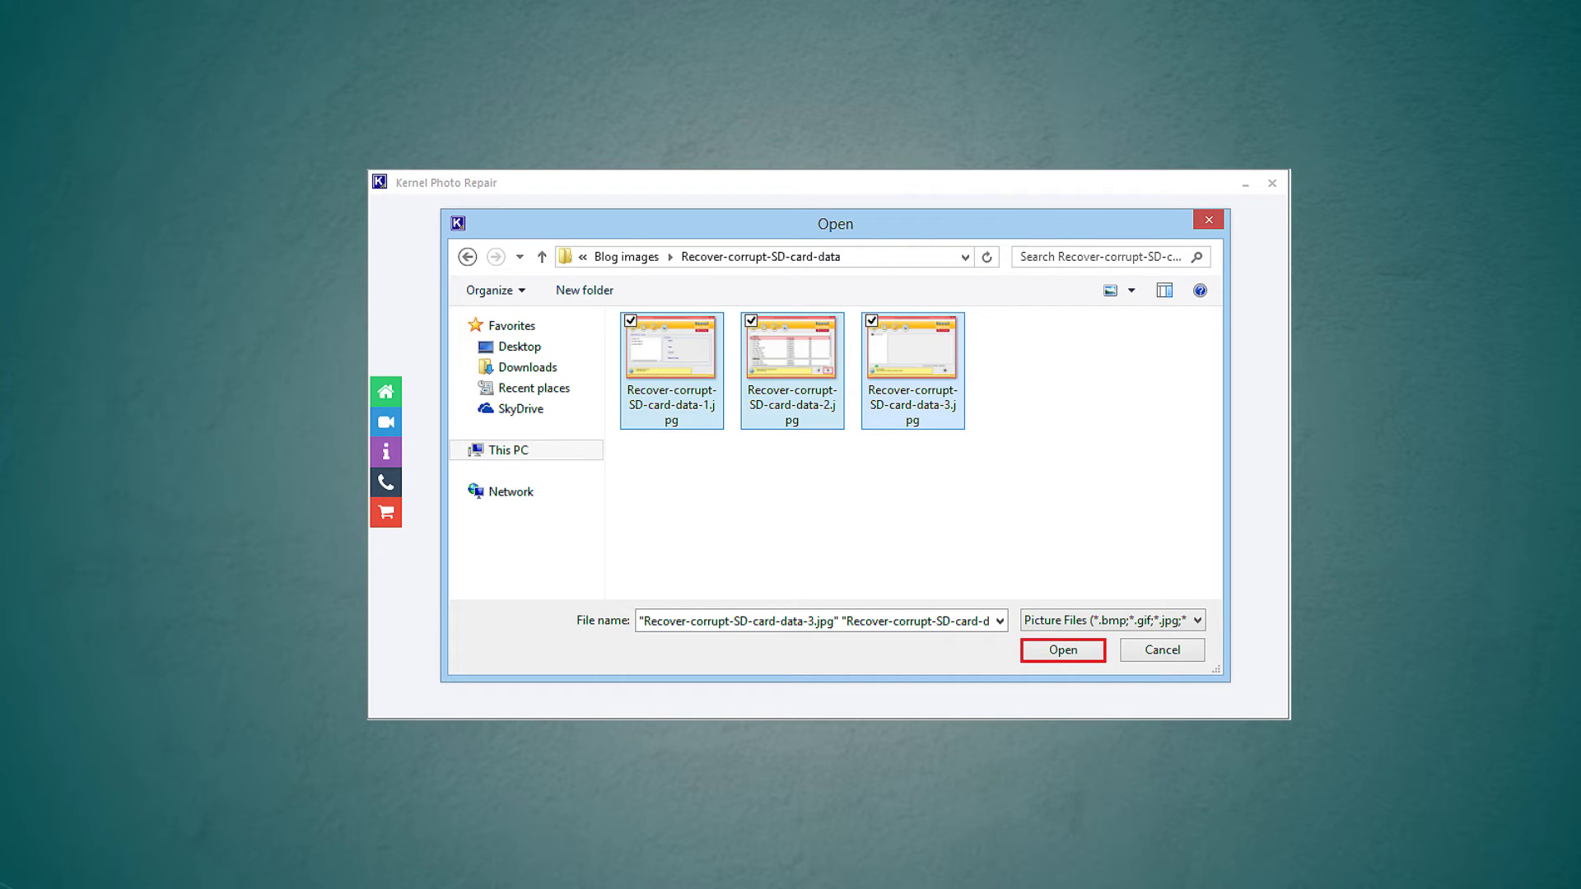
{"action": "left_click", "coordinate": [1061, 650]}
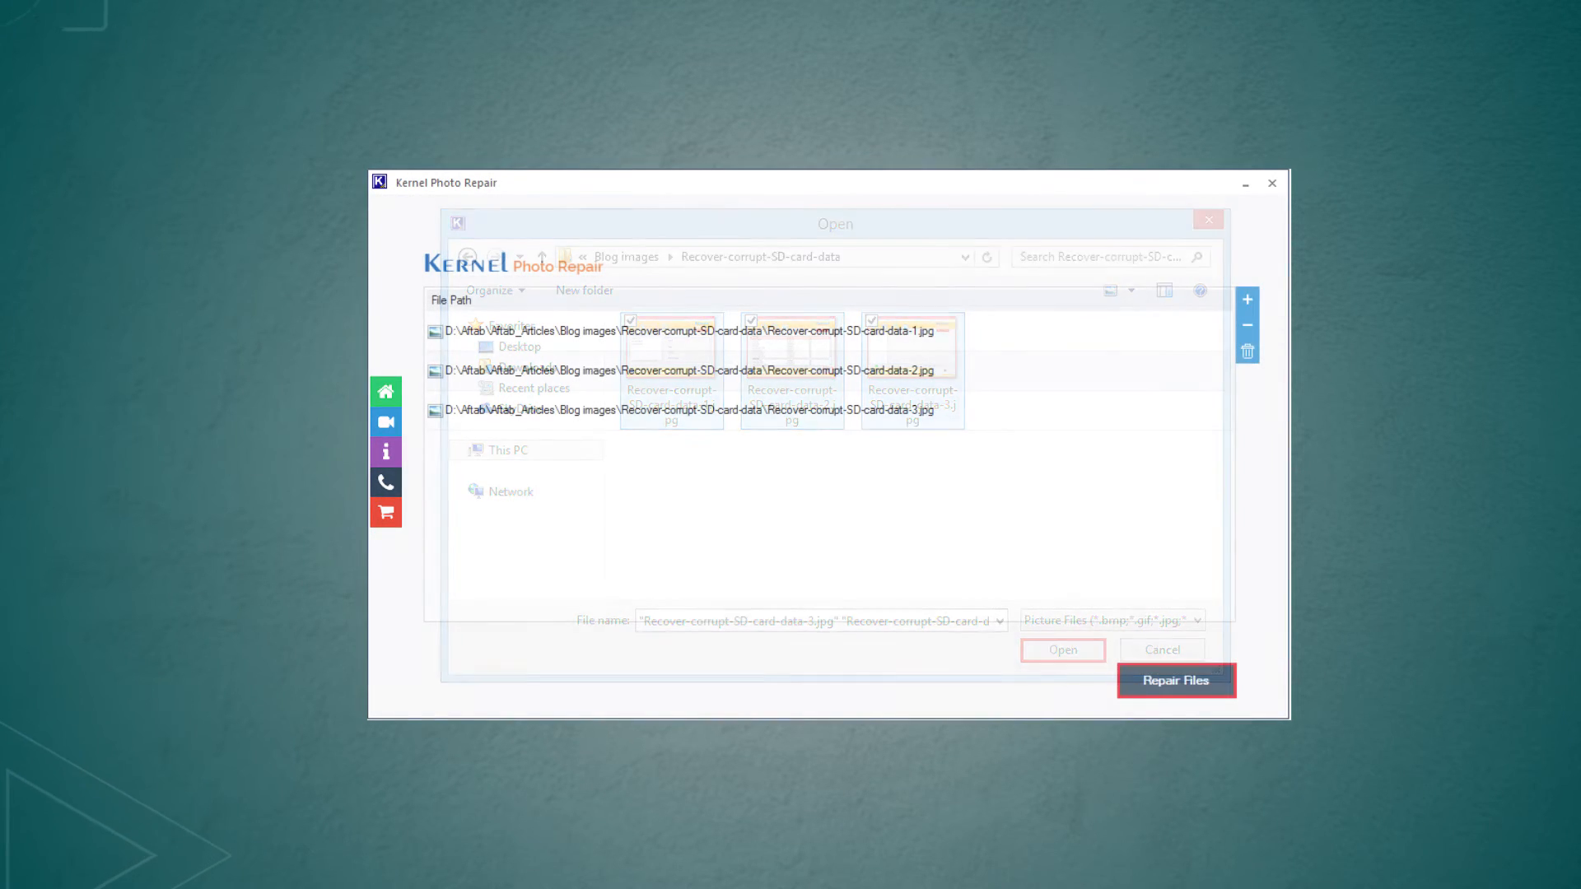
{"action": "left_click", "coordinate": [1061, 649]}
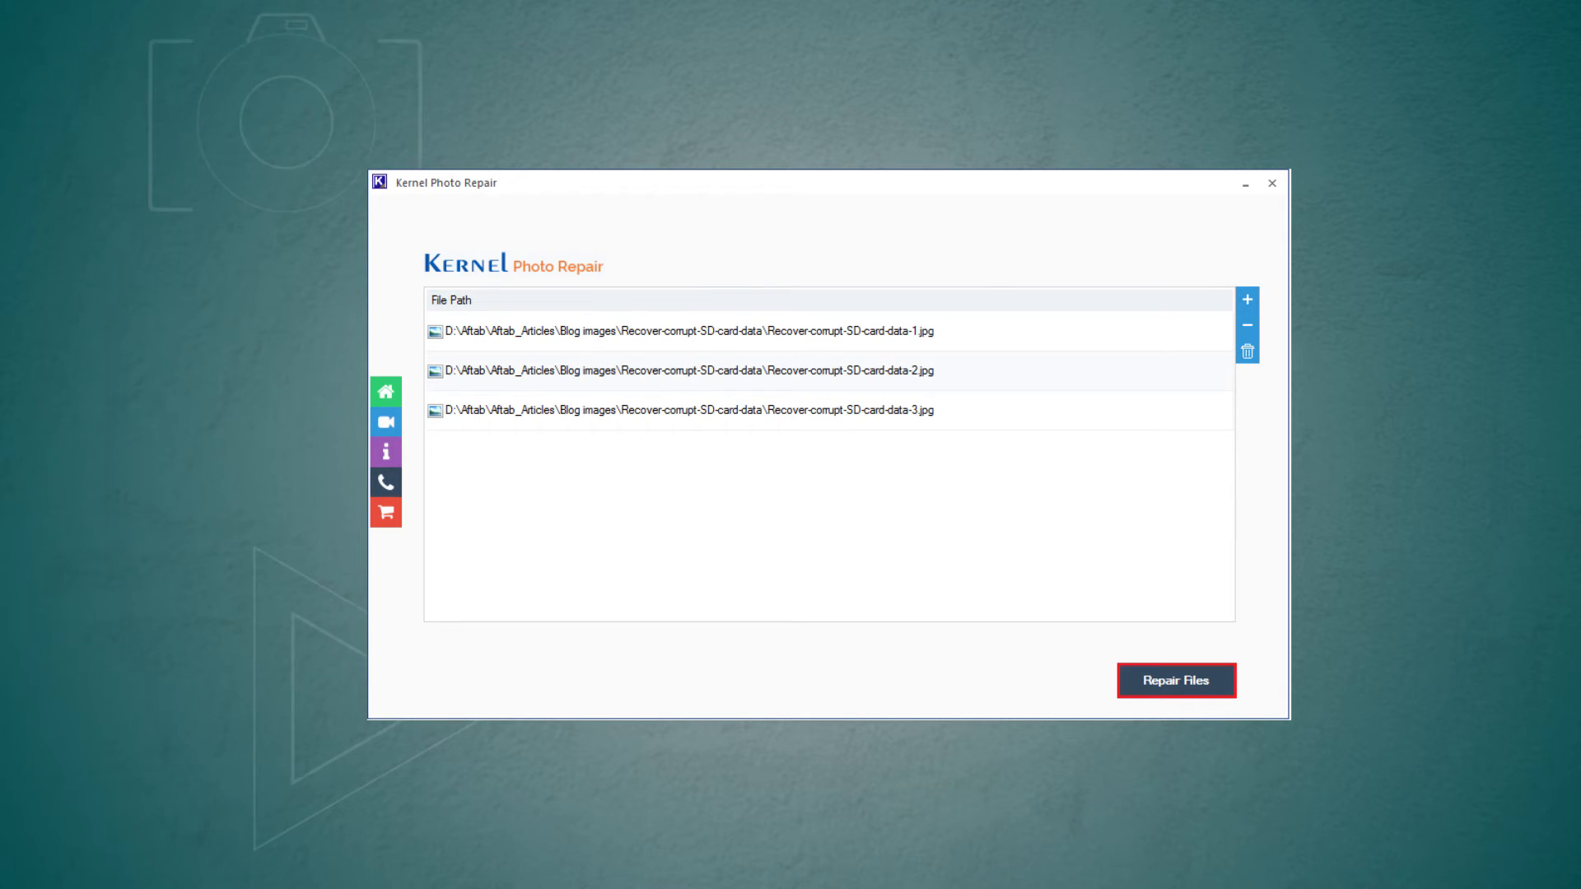
Step: Repair the three listed photos, saving the repaired copies into the Documents folder
{"action": "left_click", "coordinate": [1175, 680]}
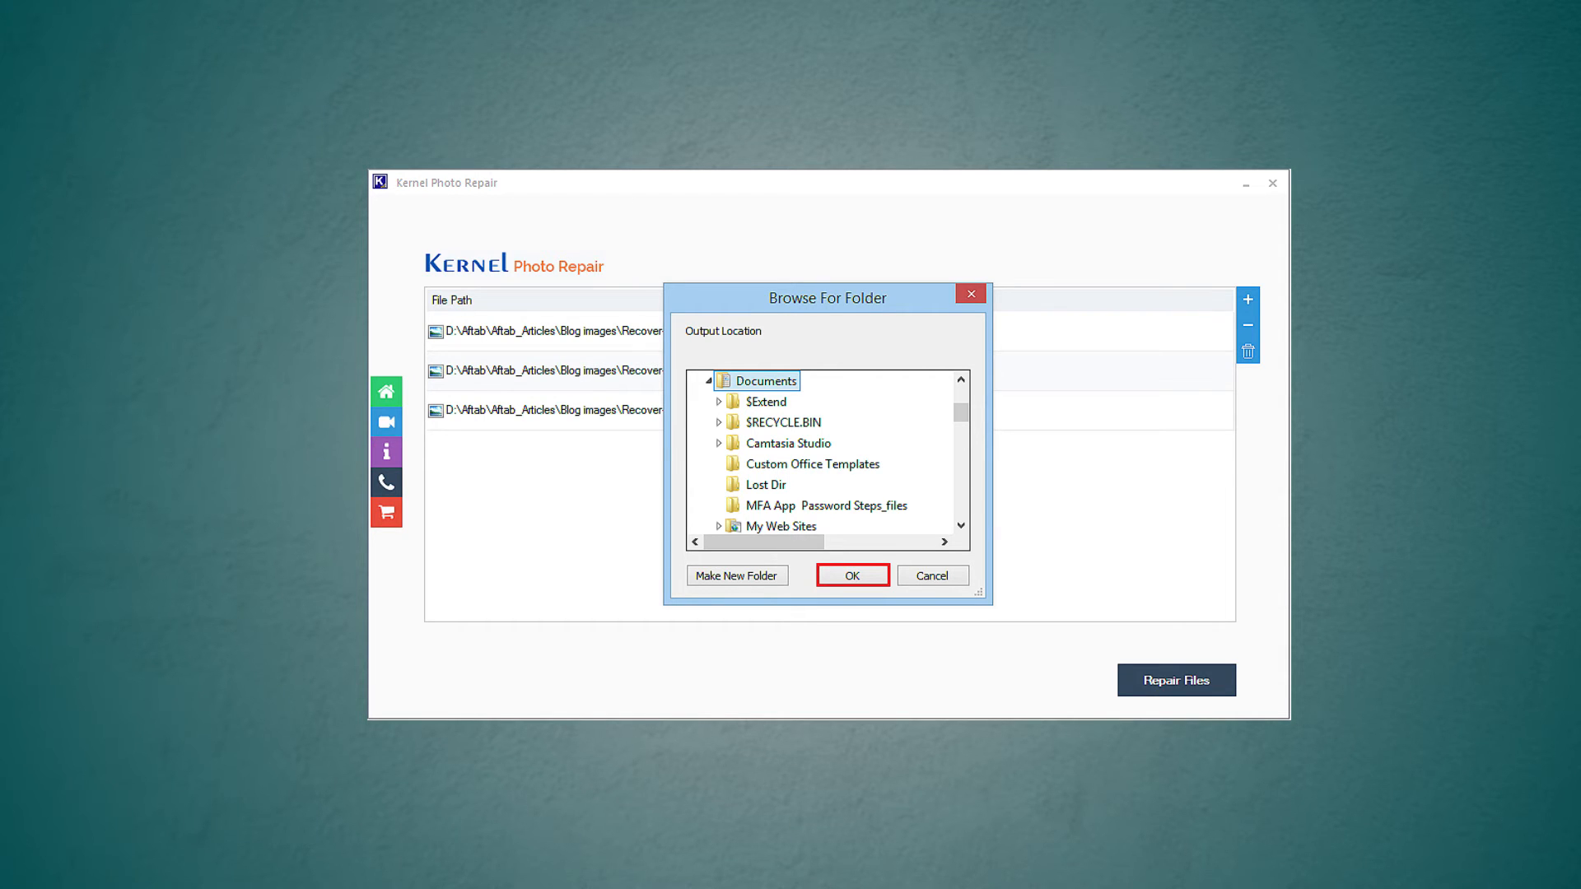
{"action": "left_click", "coordinate": [850, 575]}
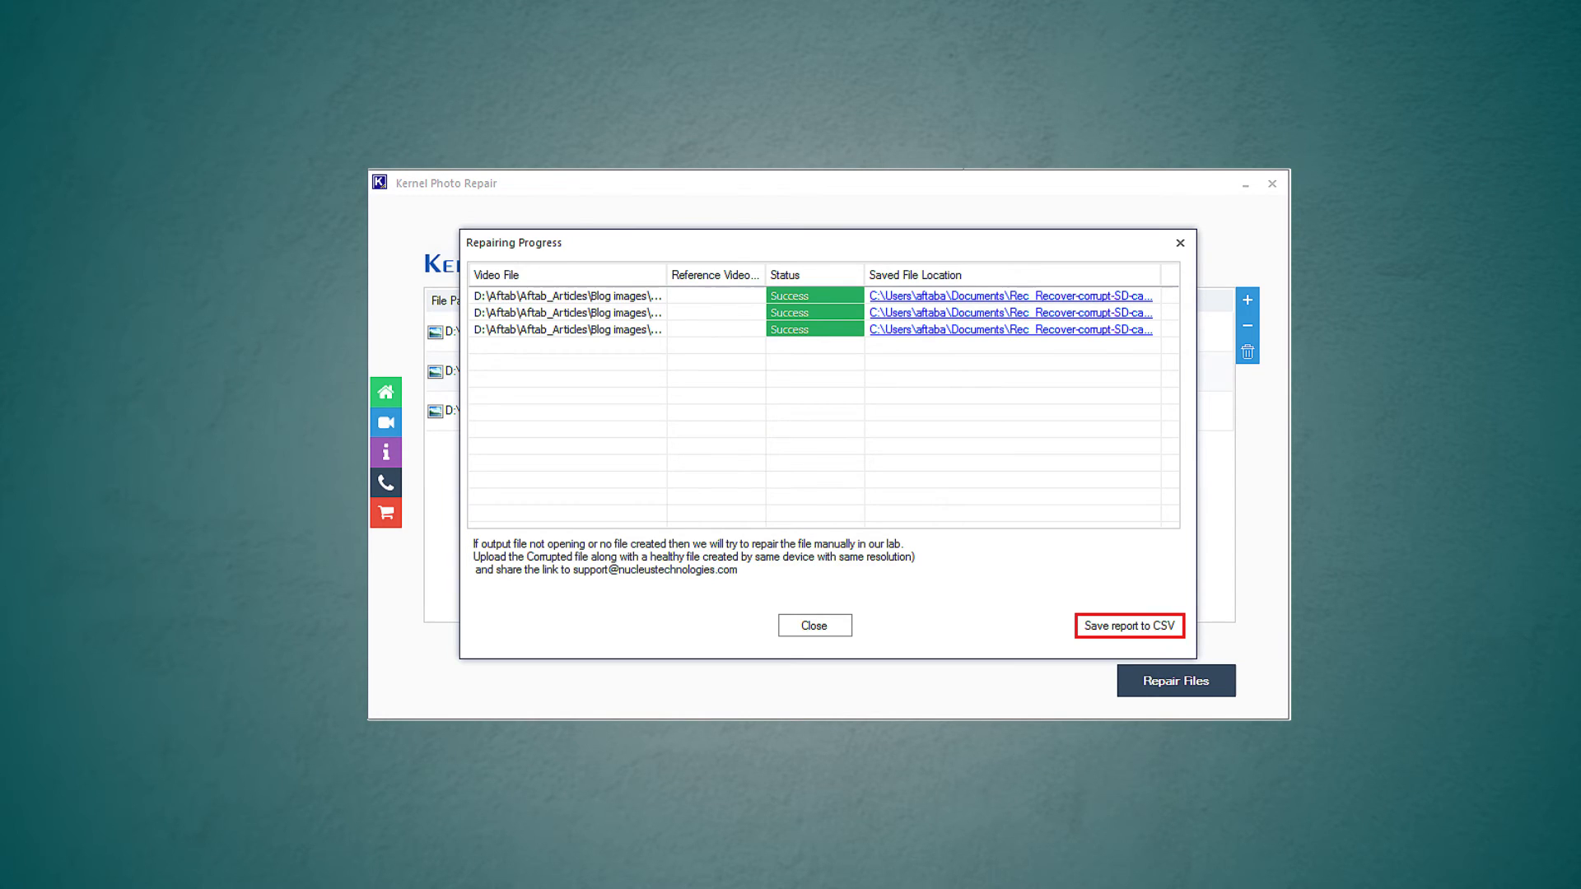